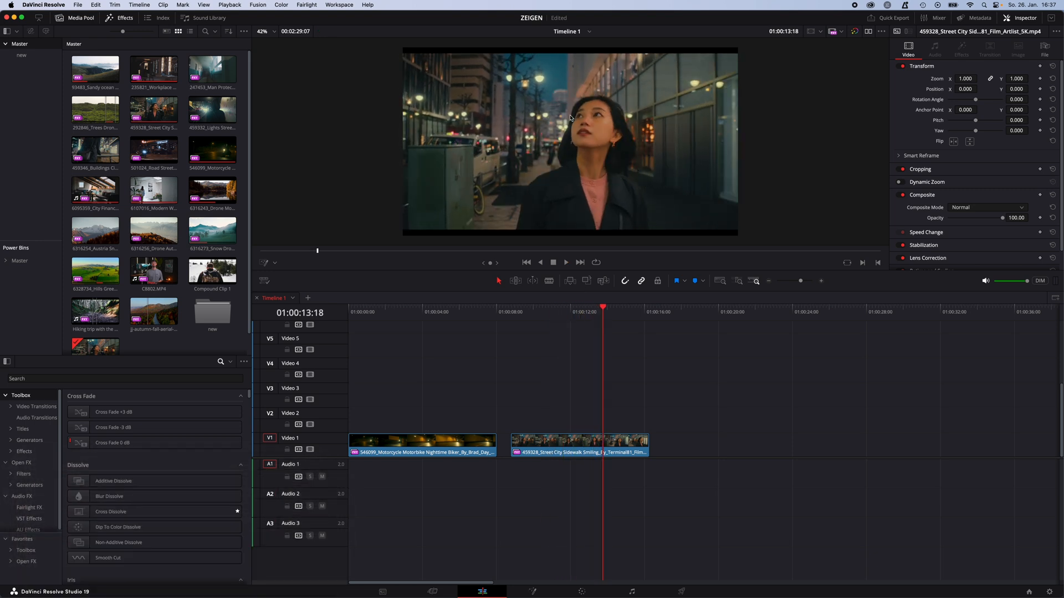
Step: Select the nighttime motorcycle clip on the timeline to show its properties
click(363, 319)
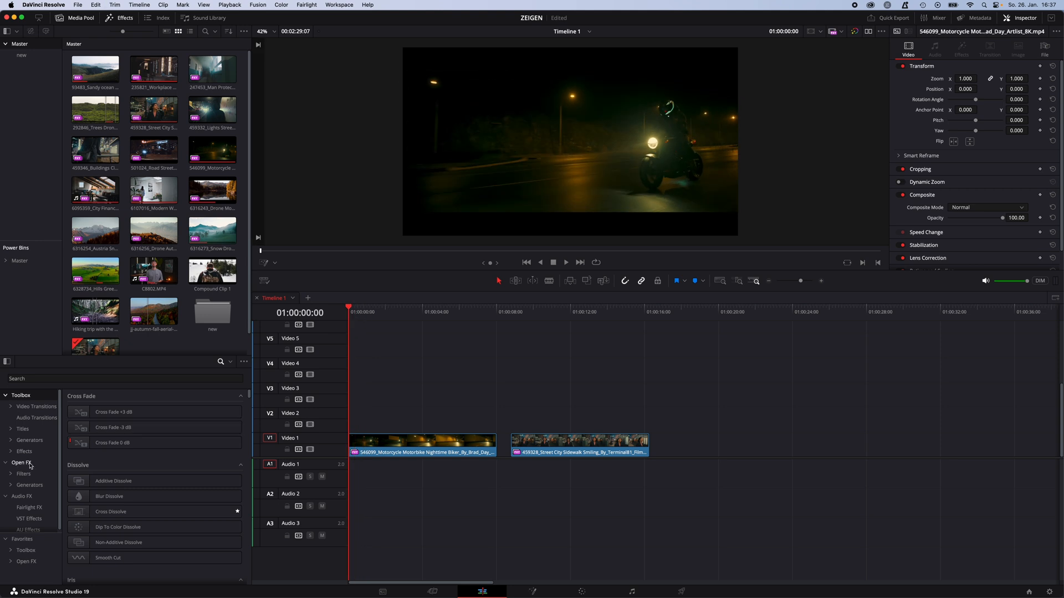
Step: Apply Glow to the motorcycle clip with spread 1.860, gain 1.116 and H/V ratio 0.990
text(glow)
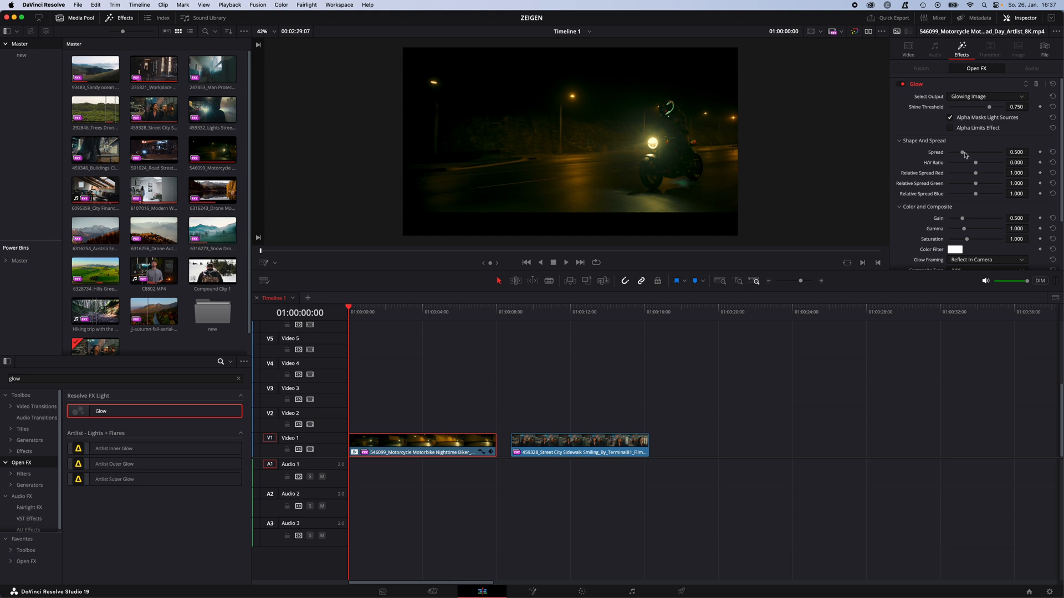
drag(964, 152, 999, 152)
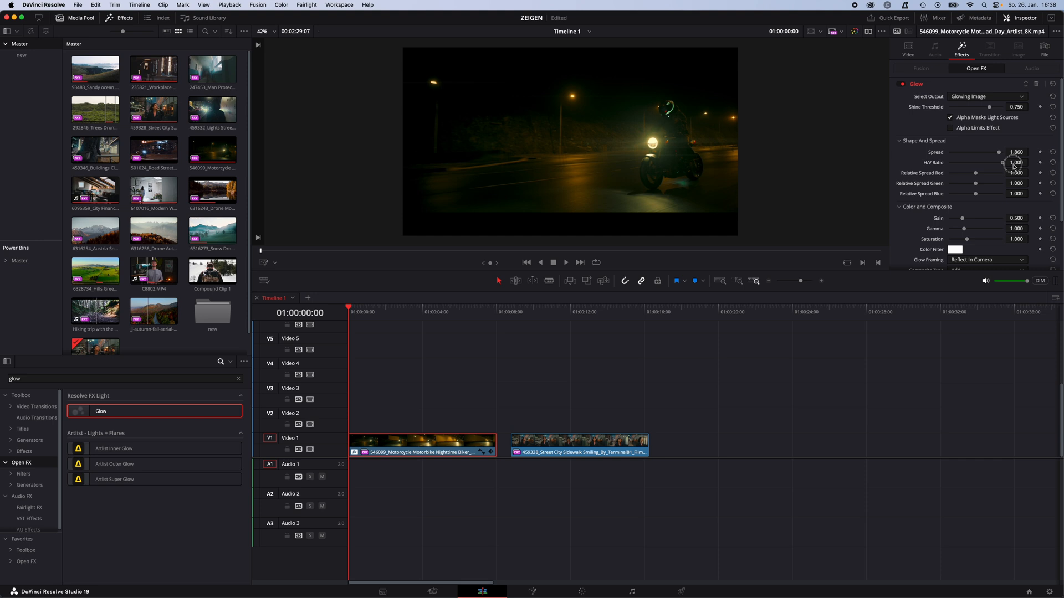
drag(963, 218, 979, 217)
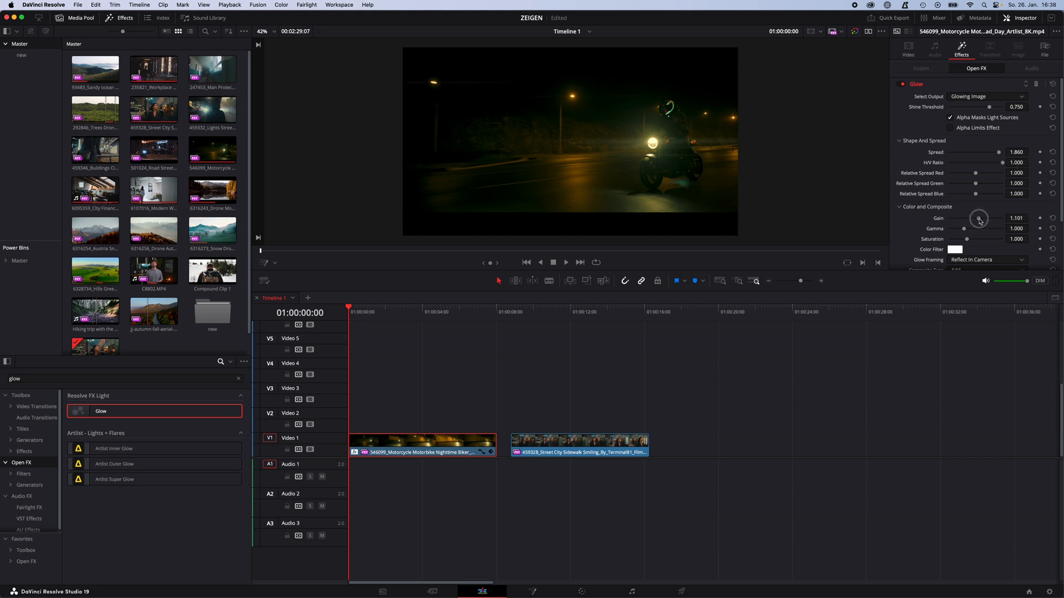
drag(979, 218, 984, 219)
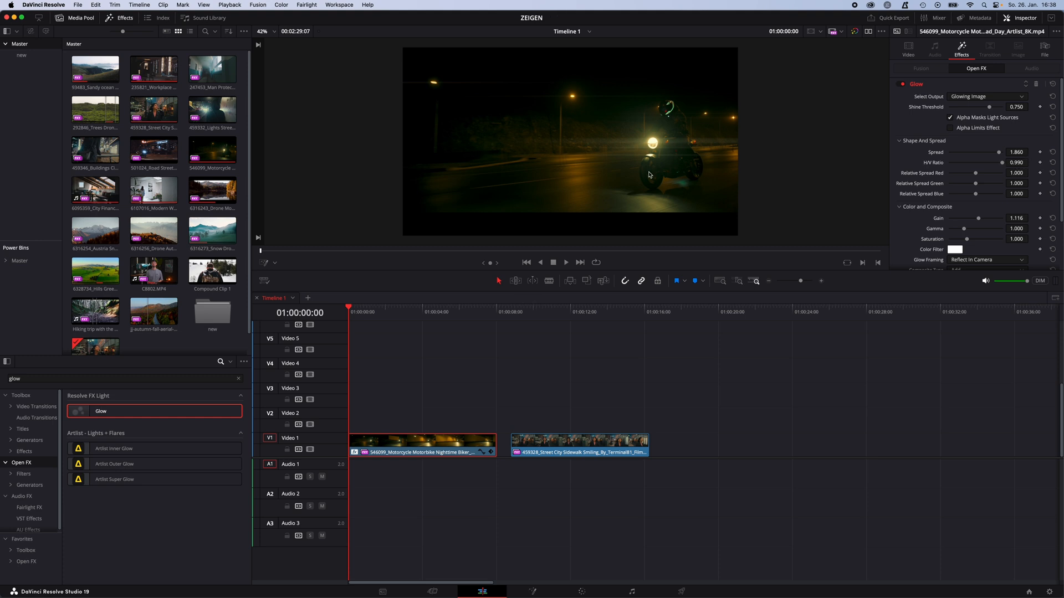
mouse_move(650, 159)
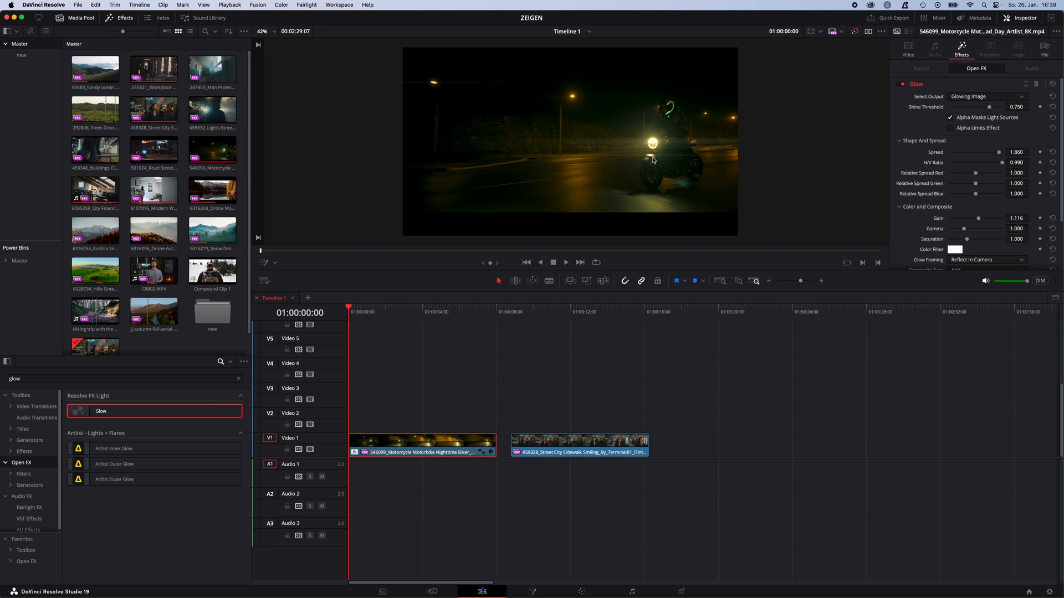
Step: Set the motorcycle glow's color filter to a pale warm cream
click(955, 249)
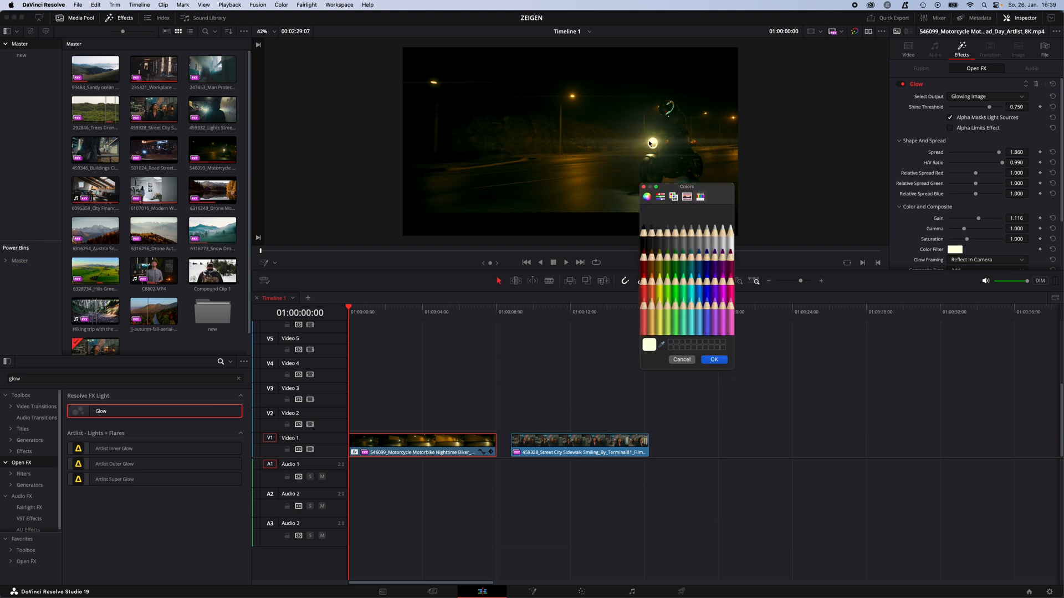
click(713, 360)
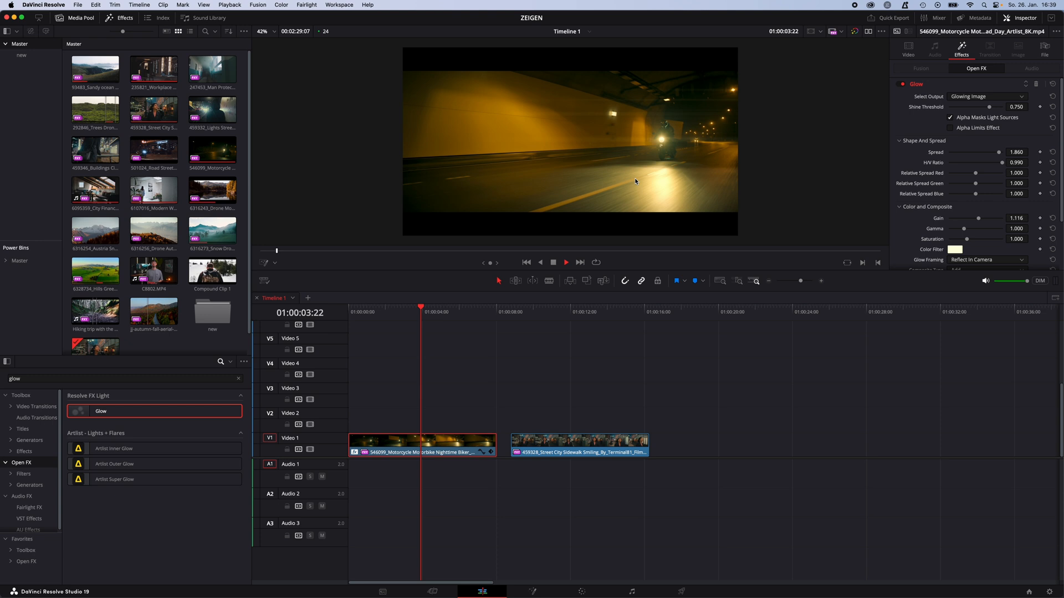
Step: Give the sidewalk clip's Glow spread 1.860, gain 1.550 and H/V ratio 0.986
click(578, 445)
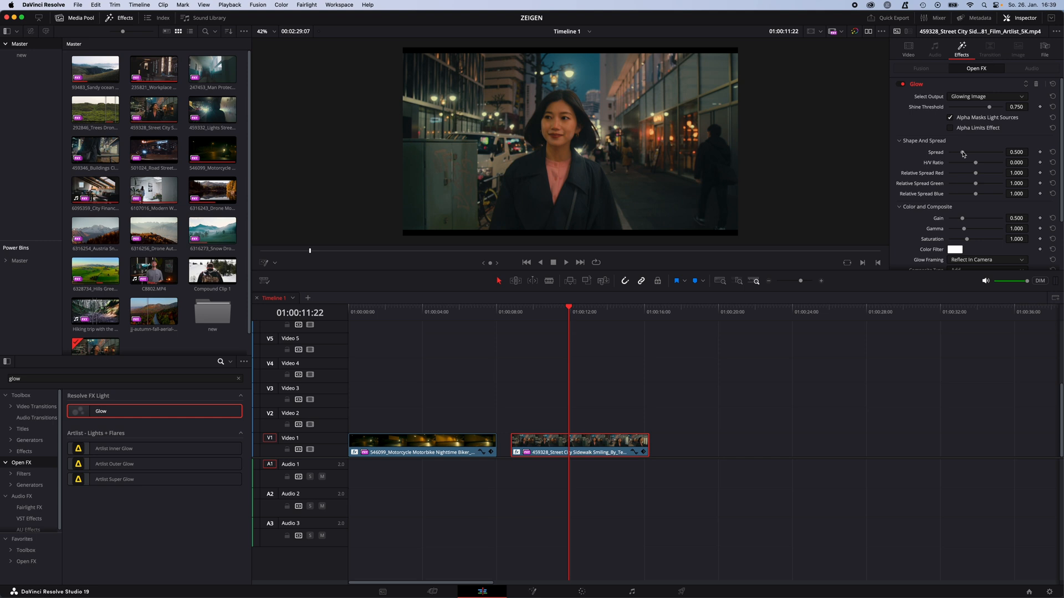
drag(962, 152, 998, 152)
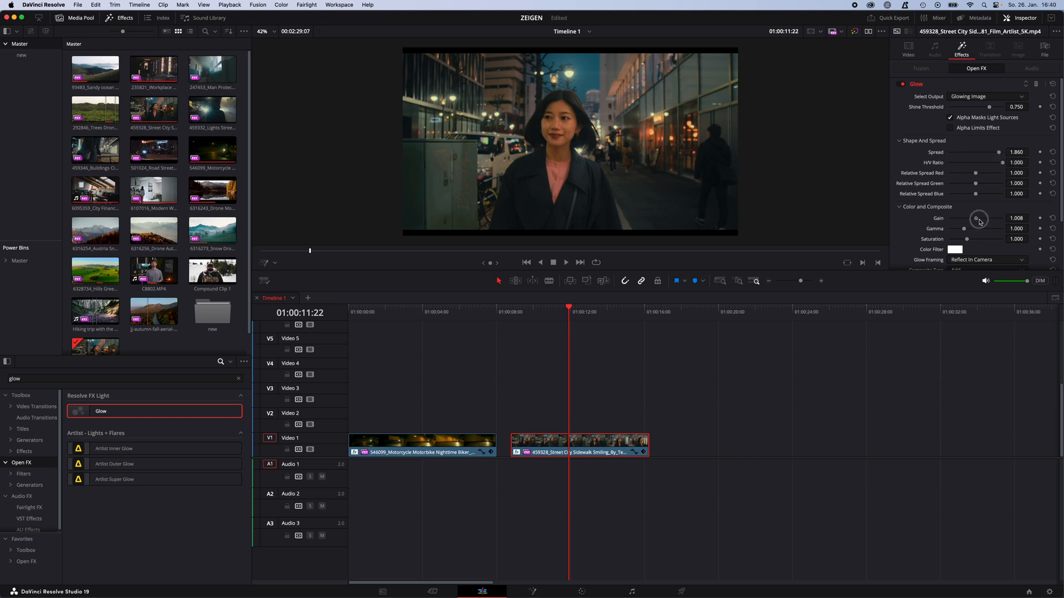
drag(979, 218, 984, 218)
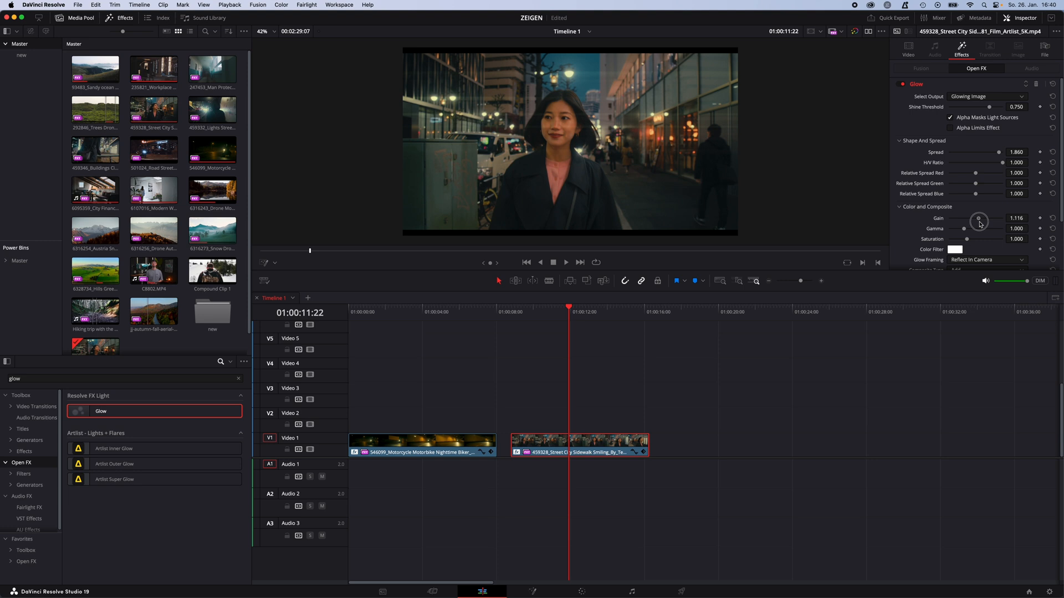
drag(979, 223, 998, 222)
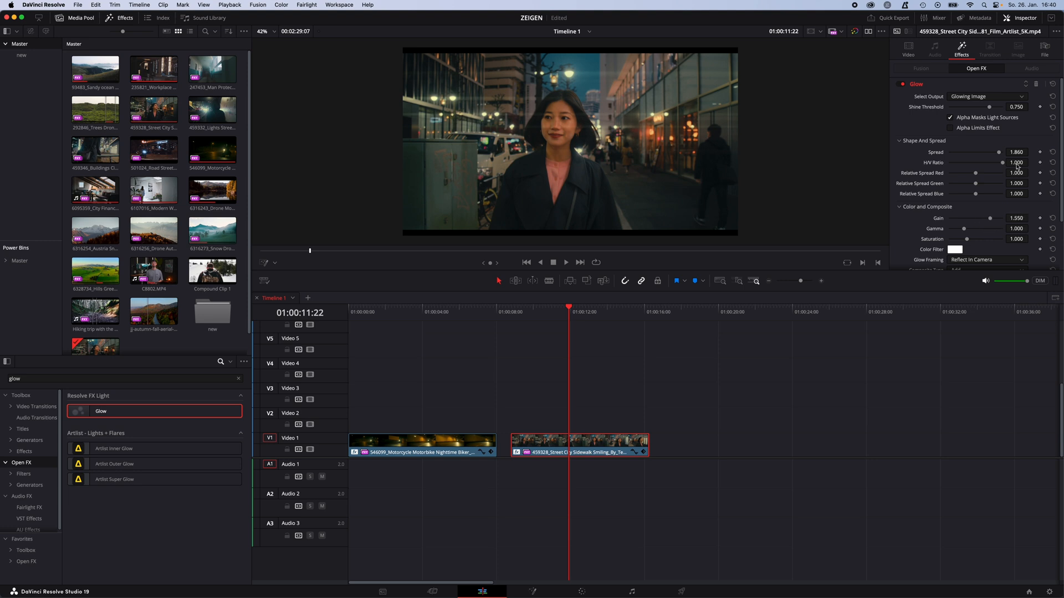
drag(1017, 162, 1016, 163)
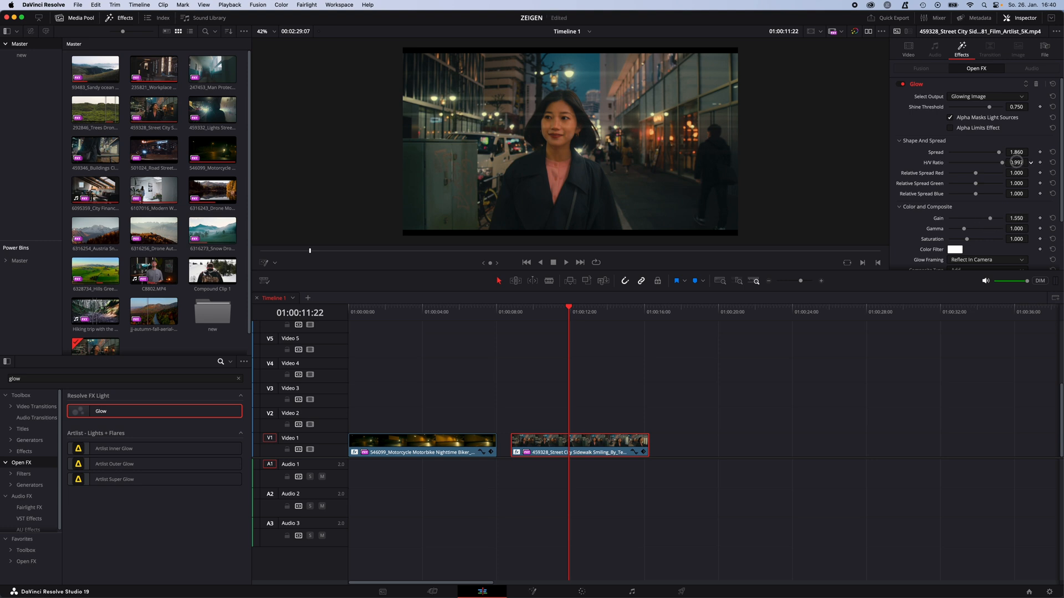
click(956, 249)
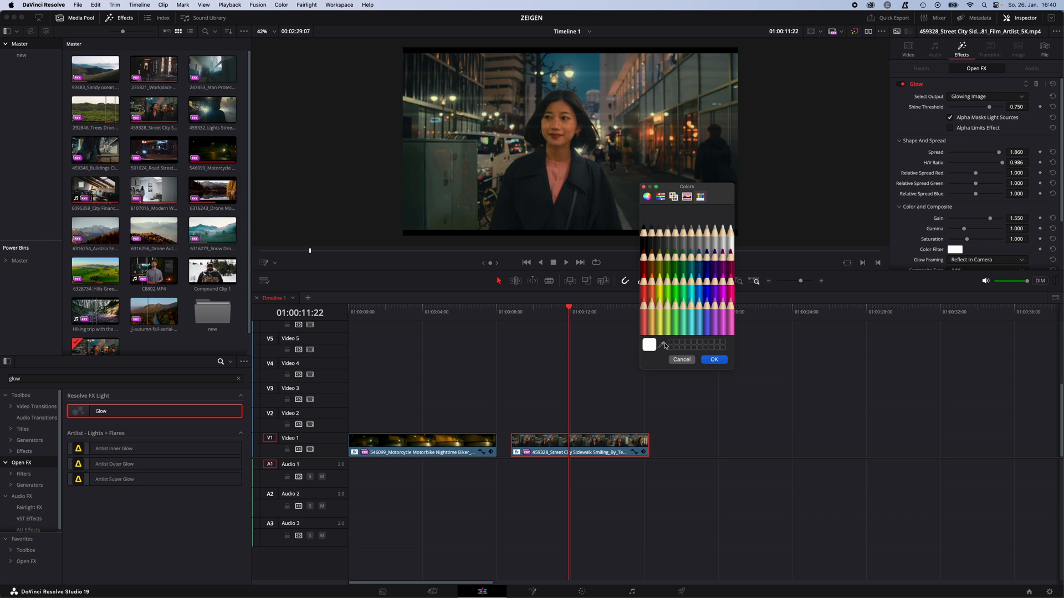
Step: Confirm a muted beige tint for the sidewalk clip's glow
click(713, 360)
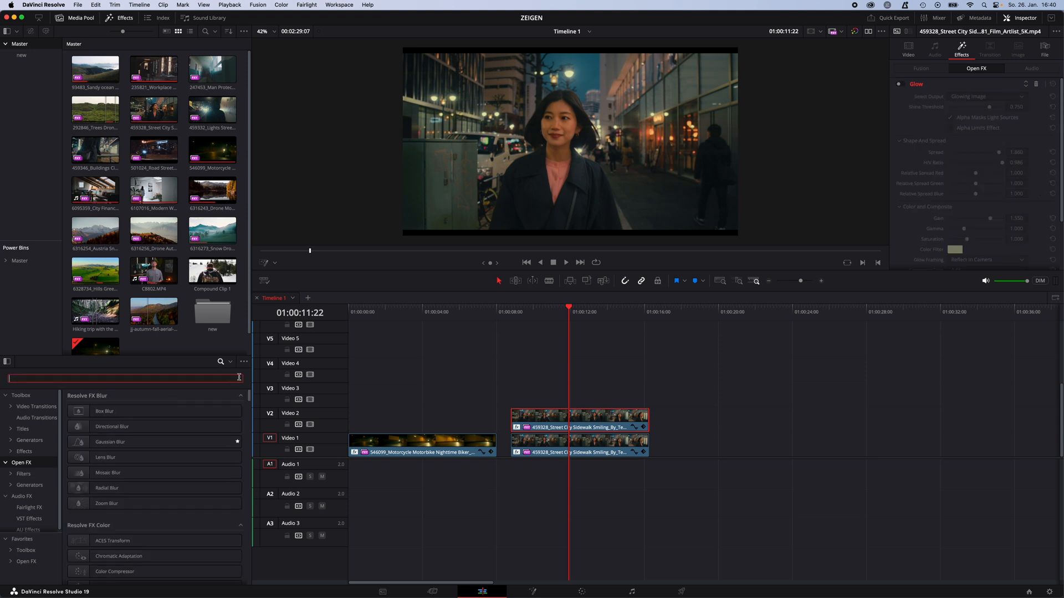
Step: Add Depth Map to the V2 sidewalk clip, near limit 0.922, preview off
text(depth)
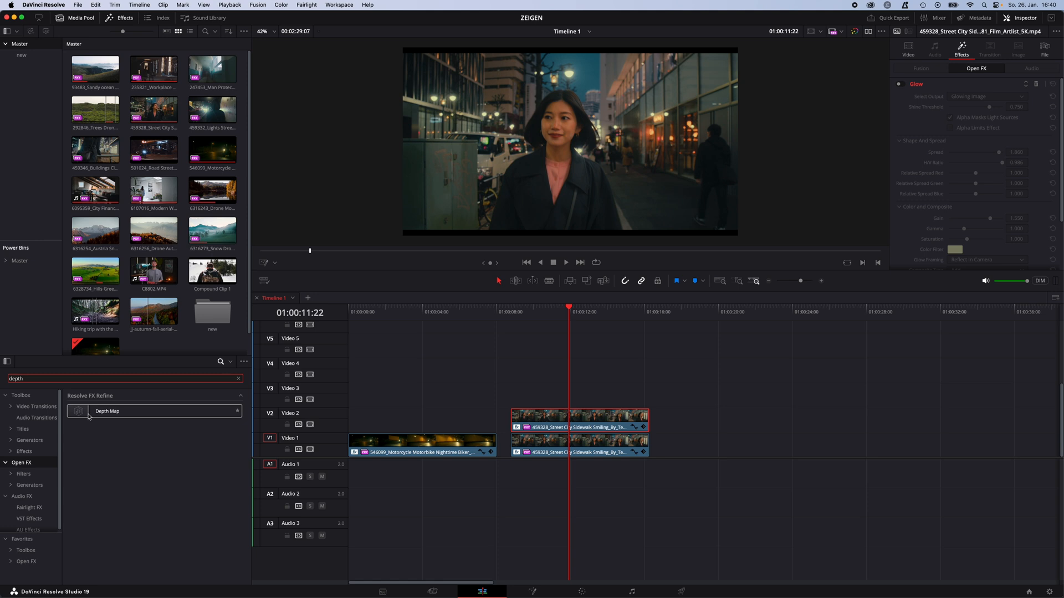
drag(106, 411, 568, 415)
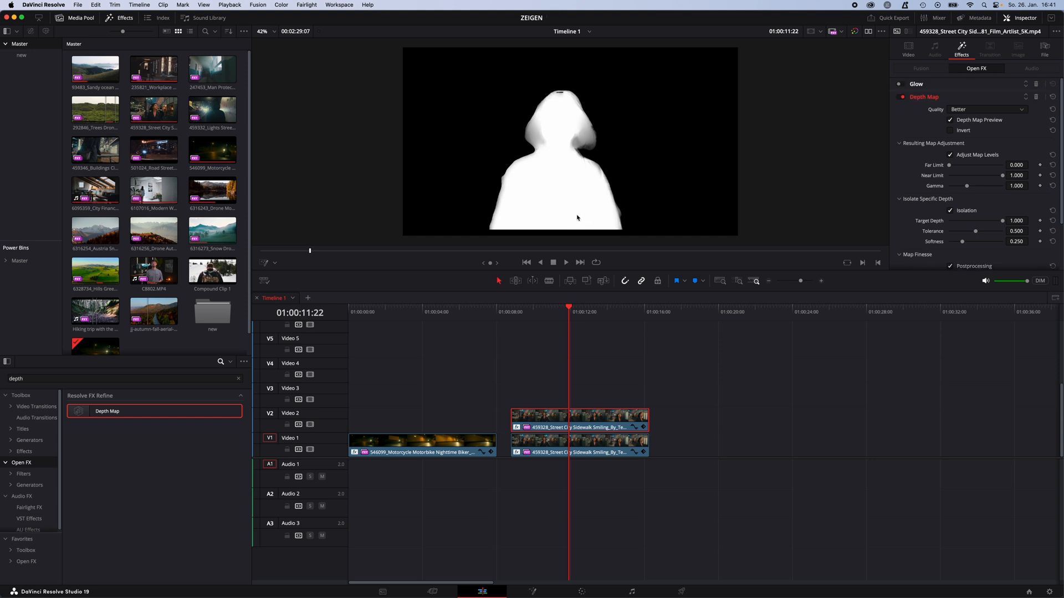
mouse_move(564, 111)
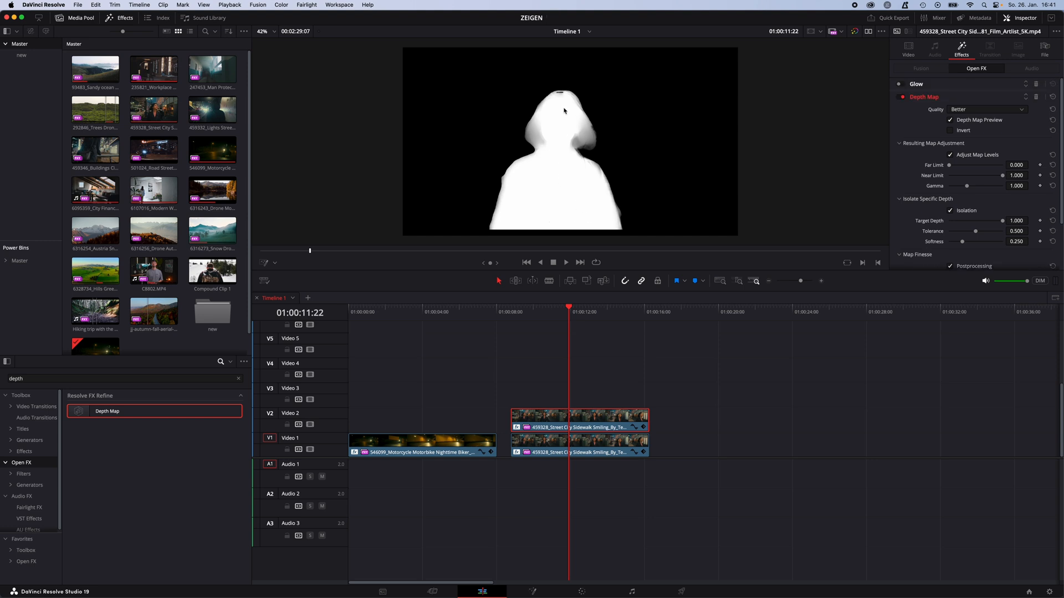
mouse_move(616, 100)
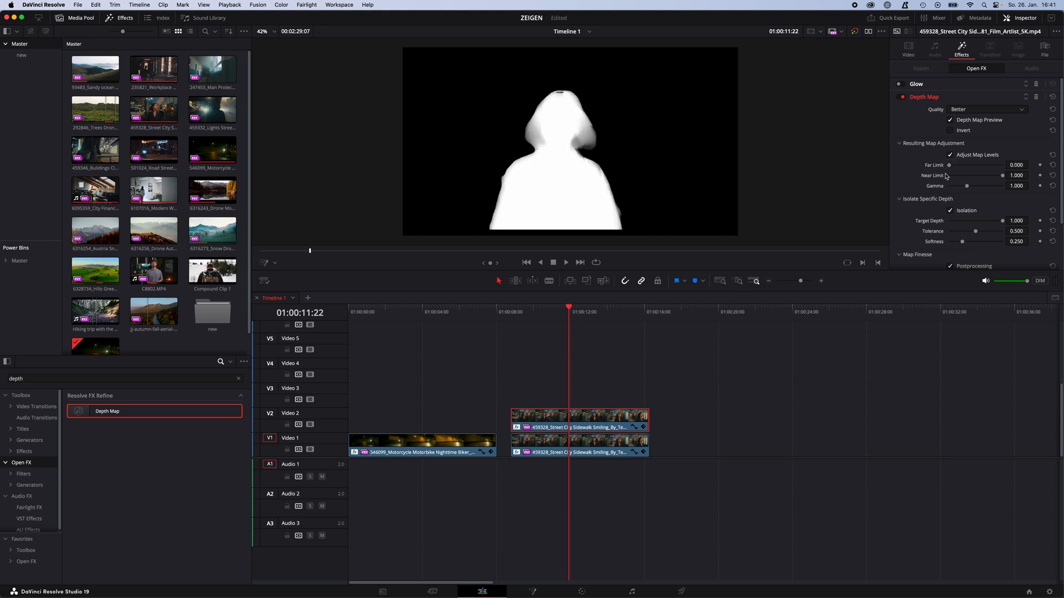
drag(991, 175, 984, 175)
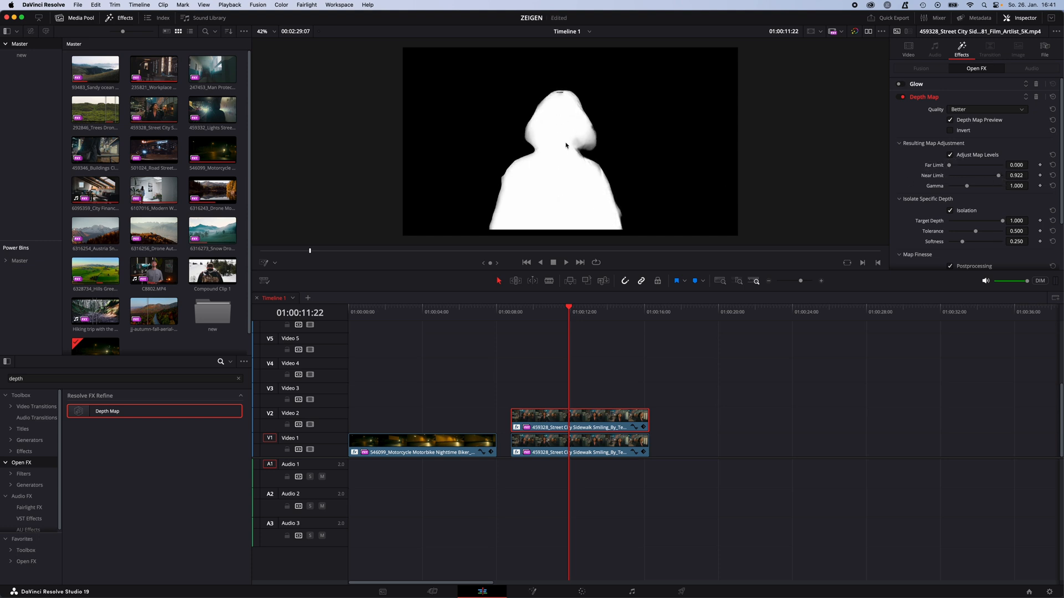
mouse_move(605, 88)
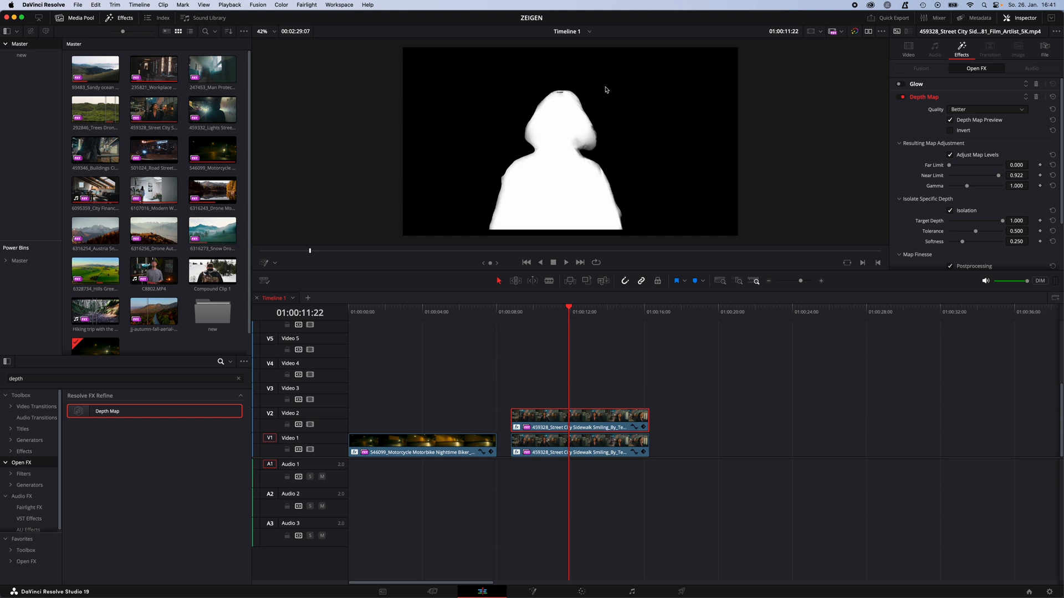
mouse_move(950, 123)
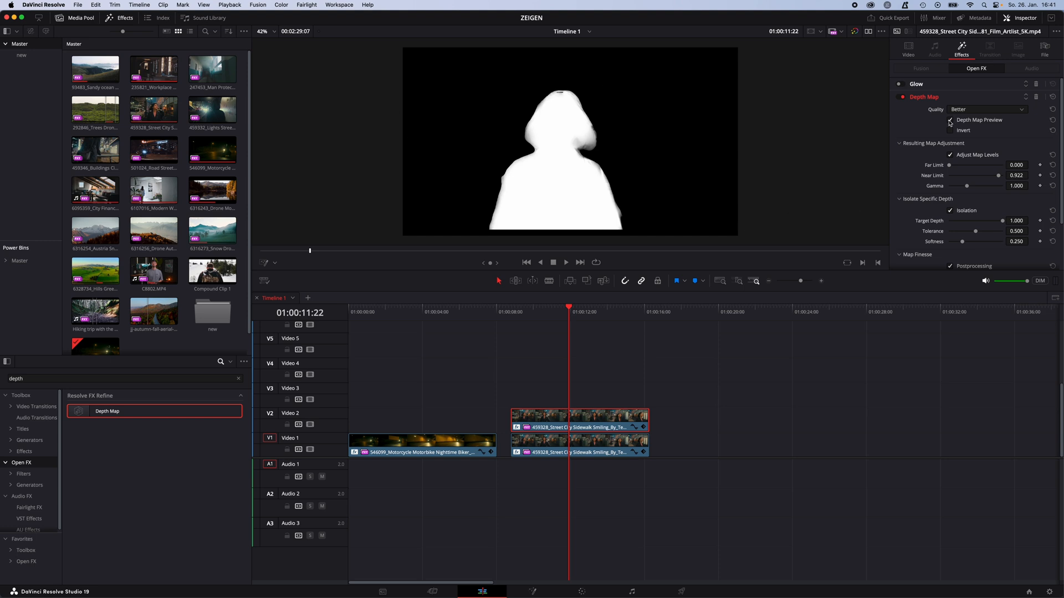
click(950, 120)
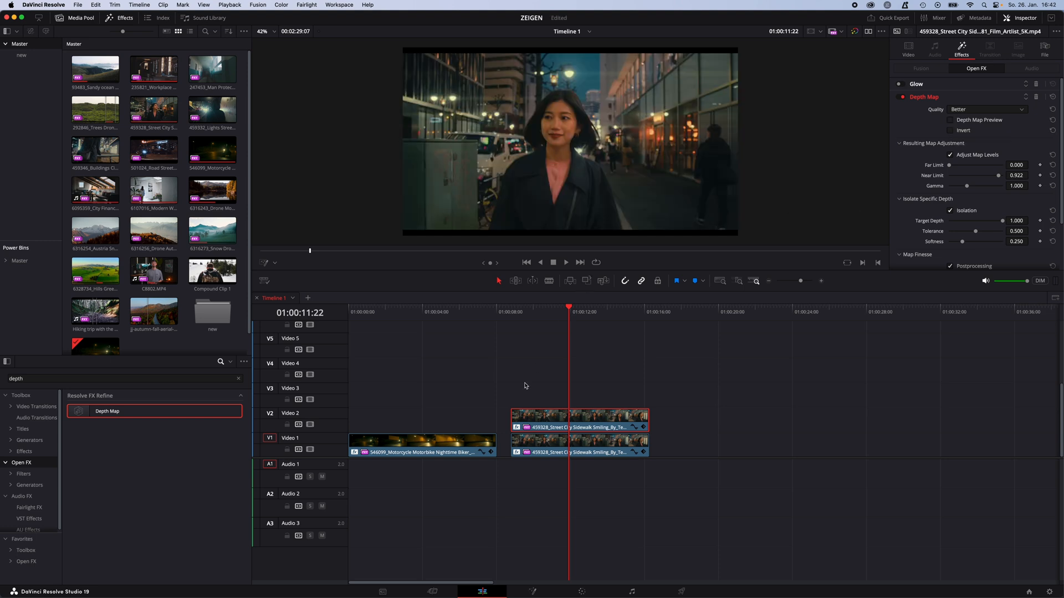